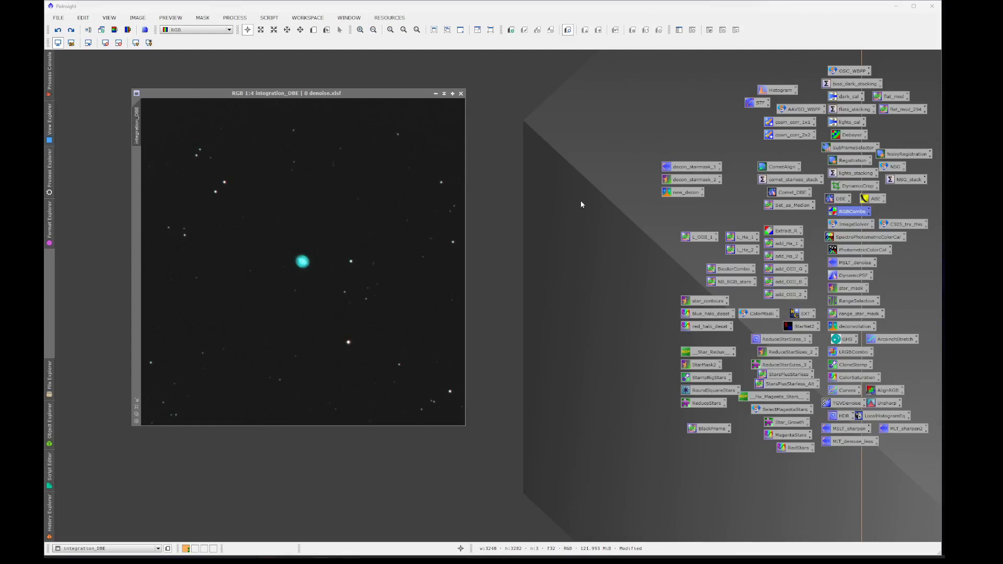
{"action": "mouse_move", "coordinate": [557, 199]}
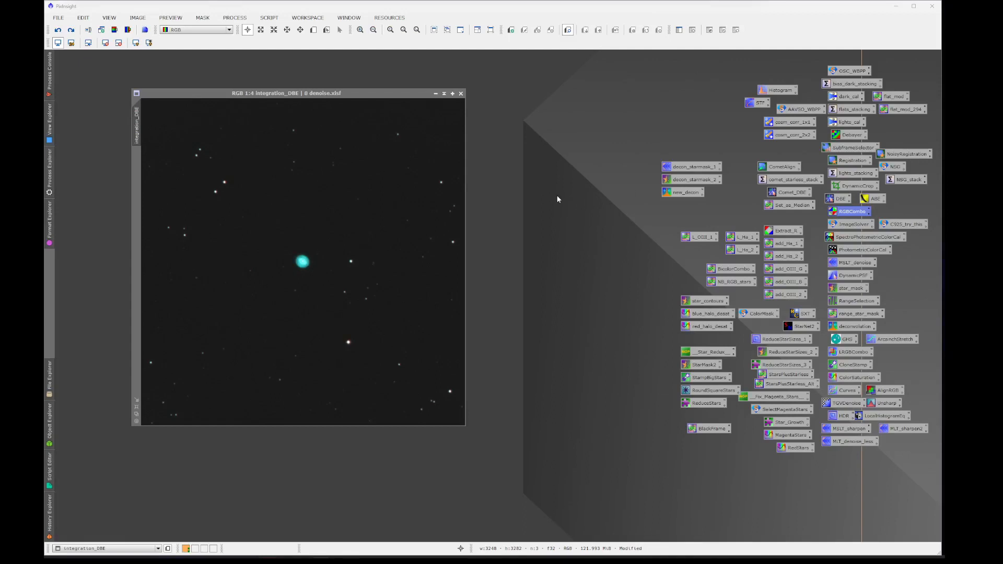
{"action": "mouse_move", "coordinate": [223, 179]}
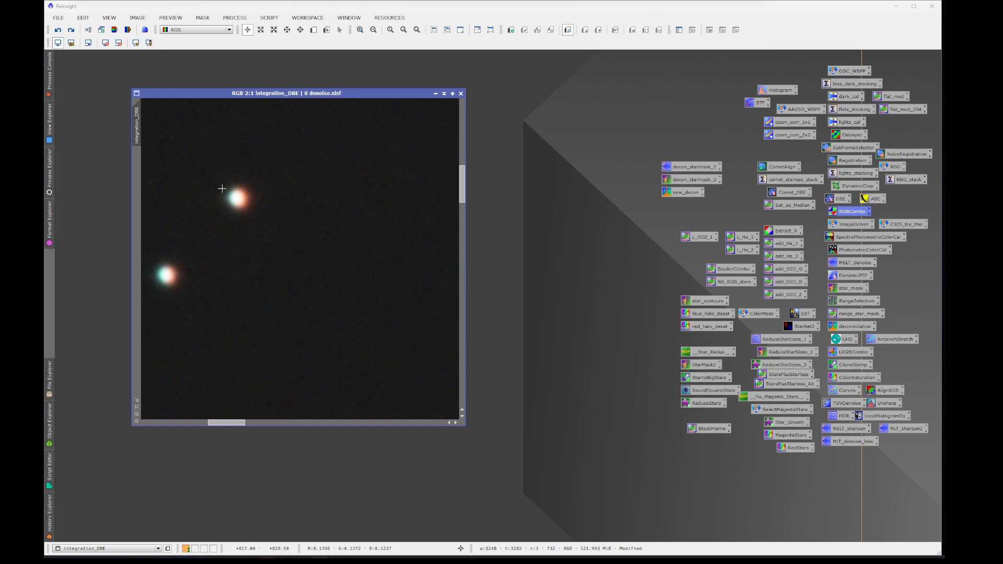
{"action": "mouse_move", "coordinate": [221, 189]}
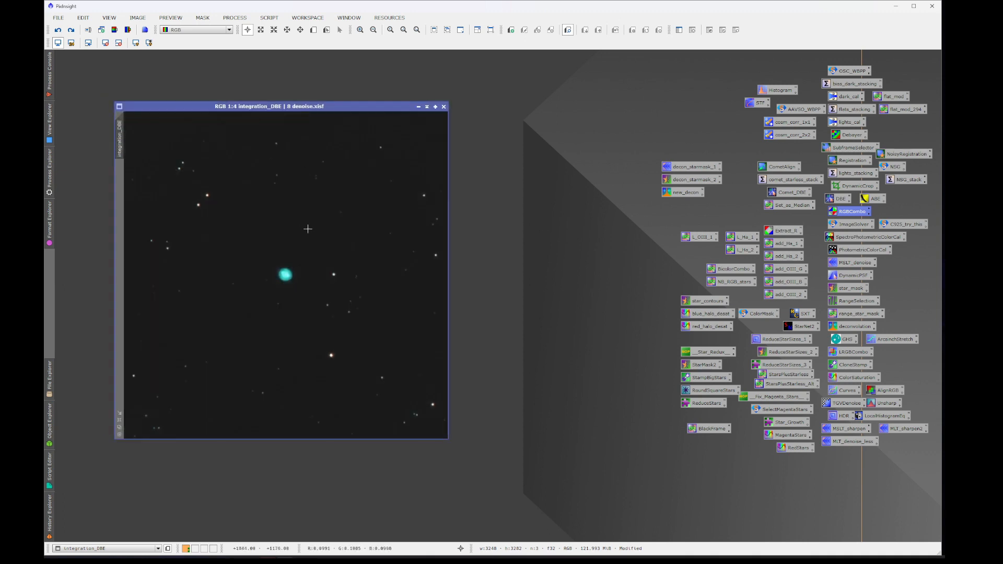
{"action": "mouse_move", "coordinate": [233, 184]}
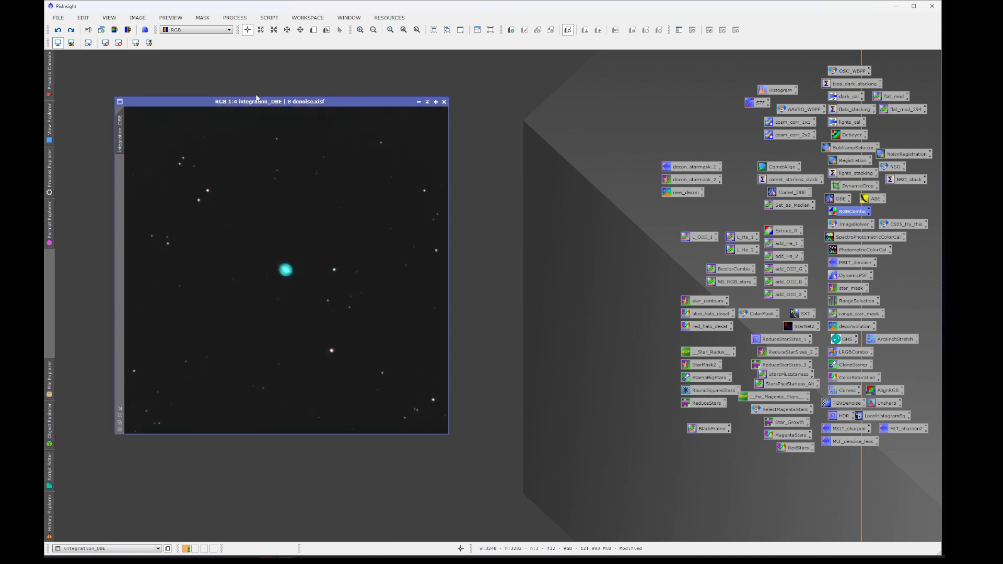
{"action": "mouse_move", "coordinate": [127, 30]}
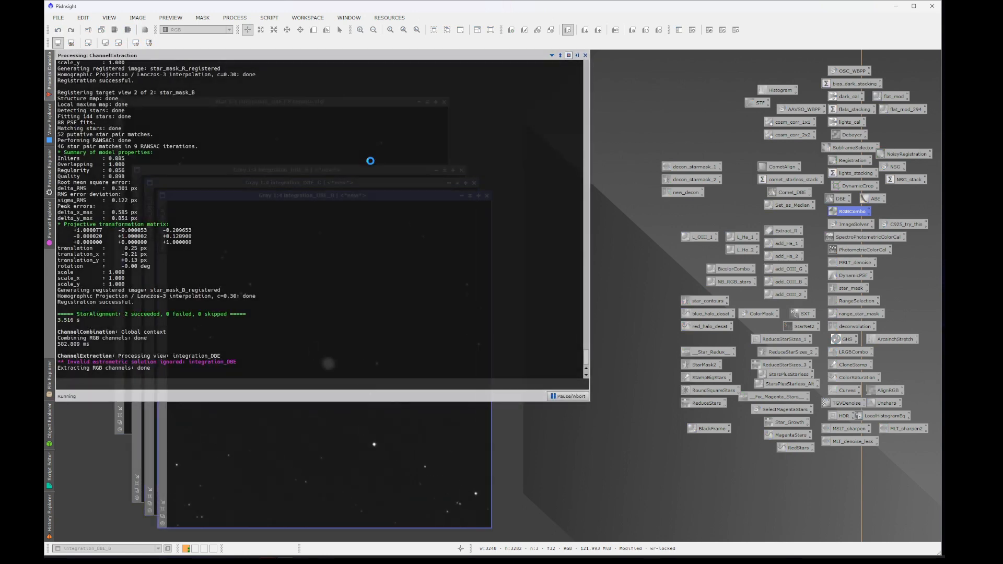
- Extract integration_DBE into separate R, G and B grayscale channel views
{"action": "left_click", "coordinate": [585, 55]}
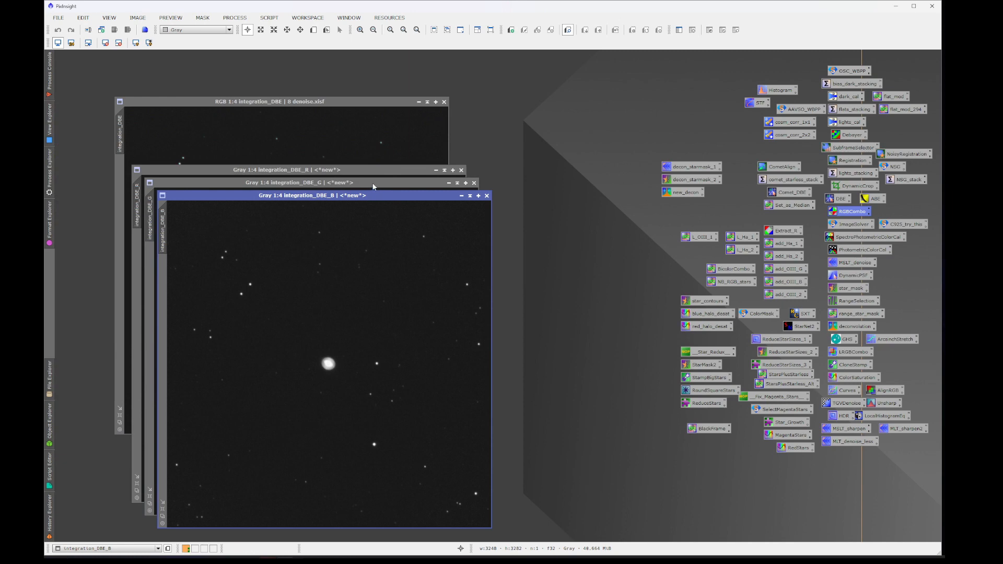
{"action": "mouse_move", "coordinate": [574, 142]}
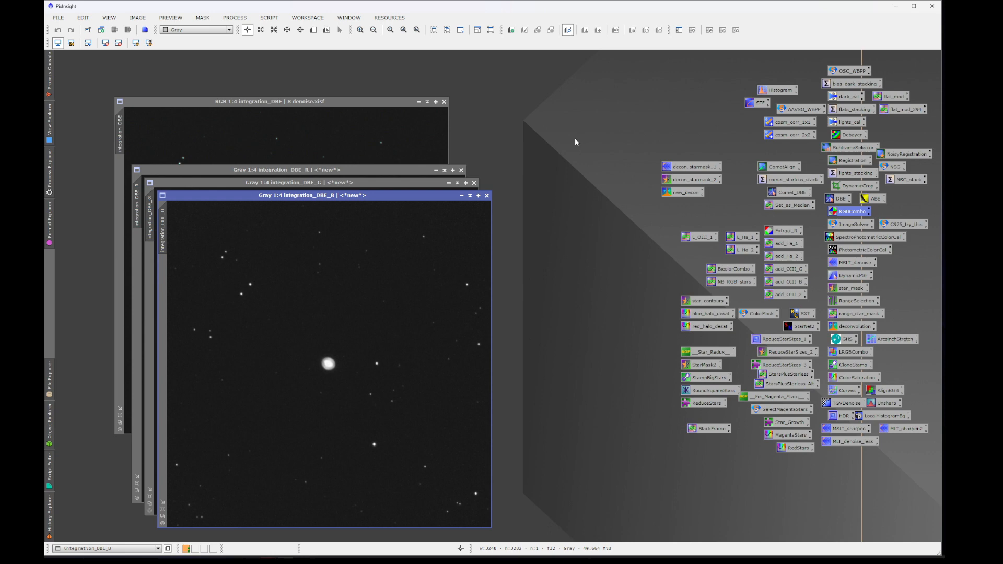
{"action": "mouse_move", "coordinate": [740, 166]}
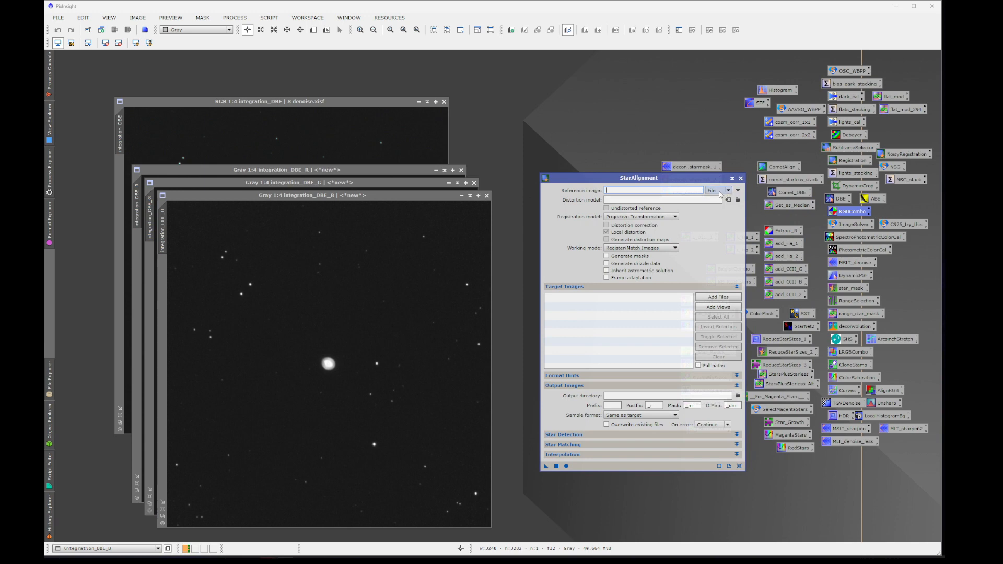
- Set integration_DBE_G as the StarAlignment reference view
{"action": "left_click", "coordinate": [725, 190]}
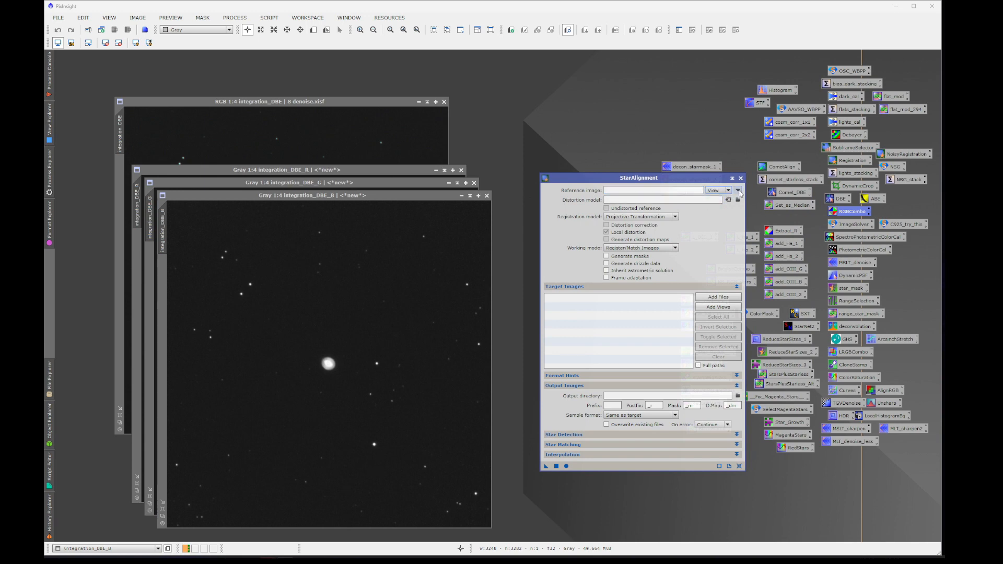
{"action": "left_click", "coordinate": [739, 190]}
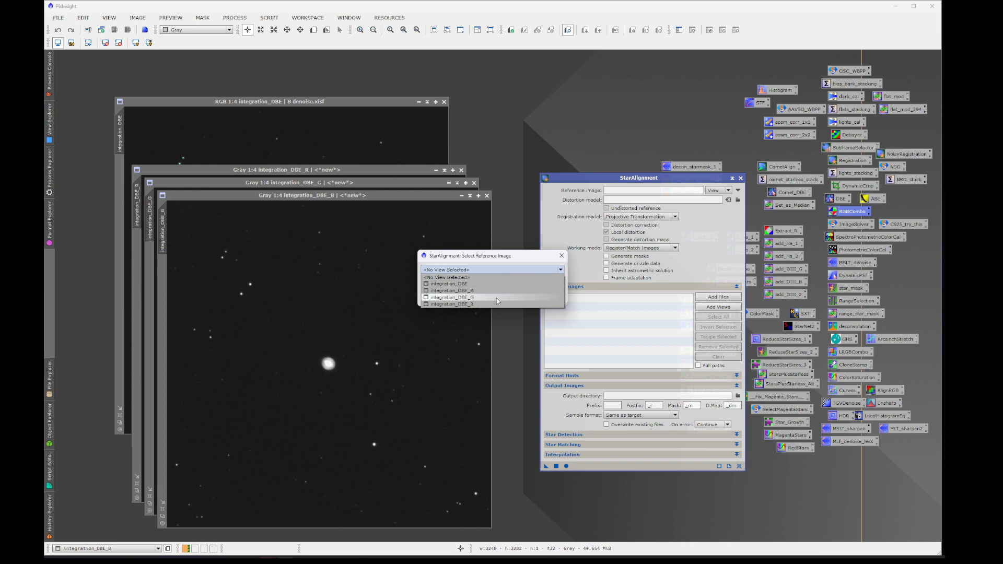
{"action": "mouse_move", "coordinate": [497, 299]}
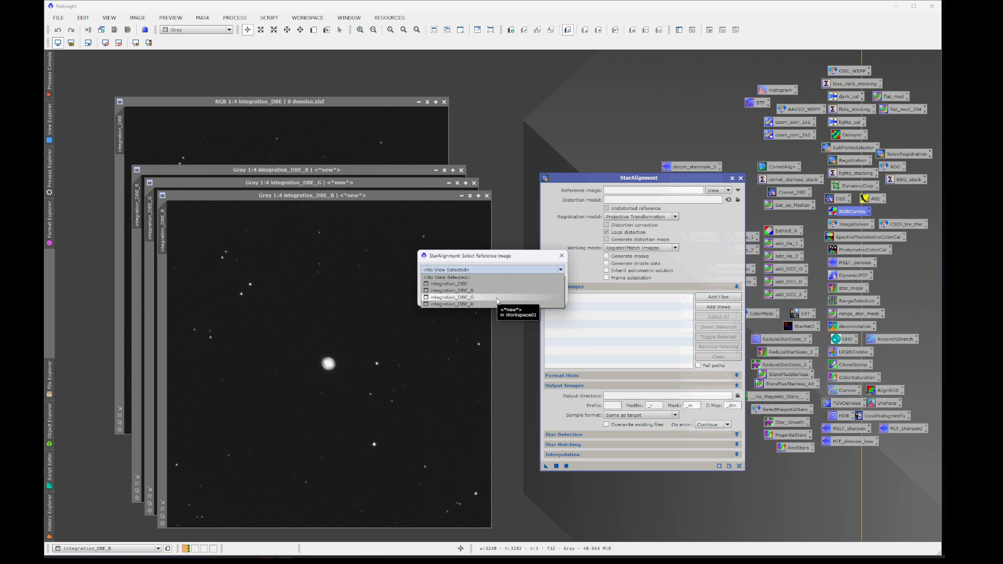
{"action": "left_click", "coordinate": [452, 297]}
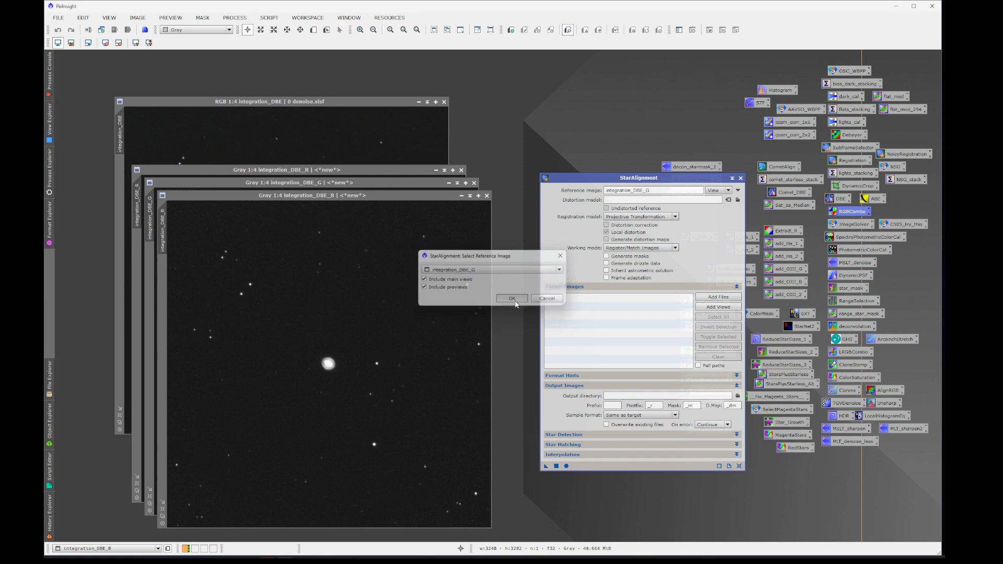
{"action": "left_click", "coordinate": [511, 298]}
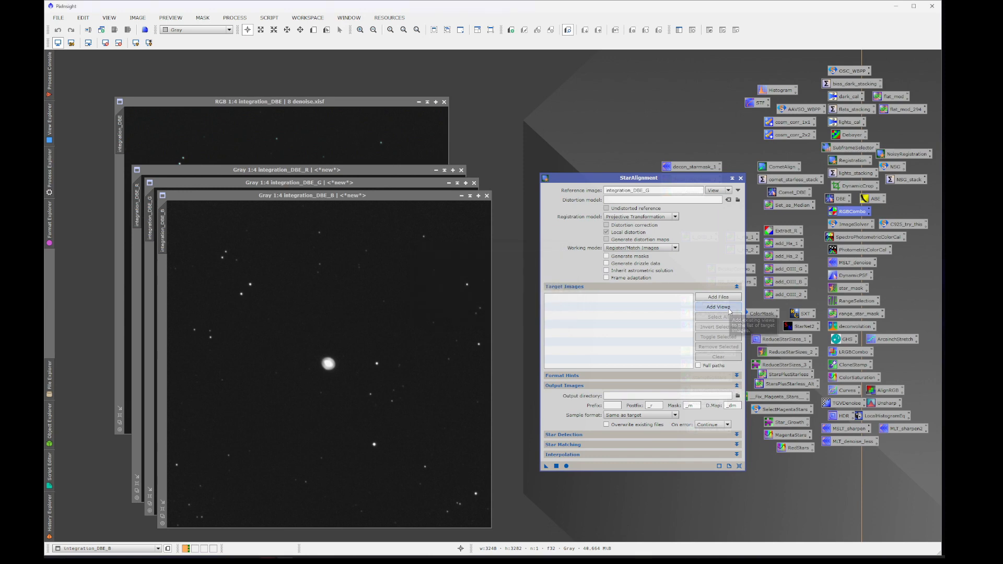
- Add integration_DBE_R and integration_DBE_B as StarAlignment target views
{"action": "left_click", "coordinate": [718, 307]}
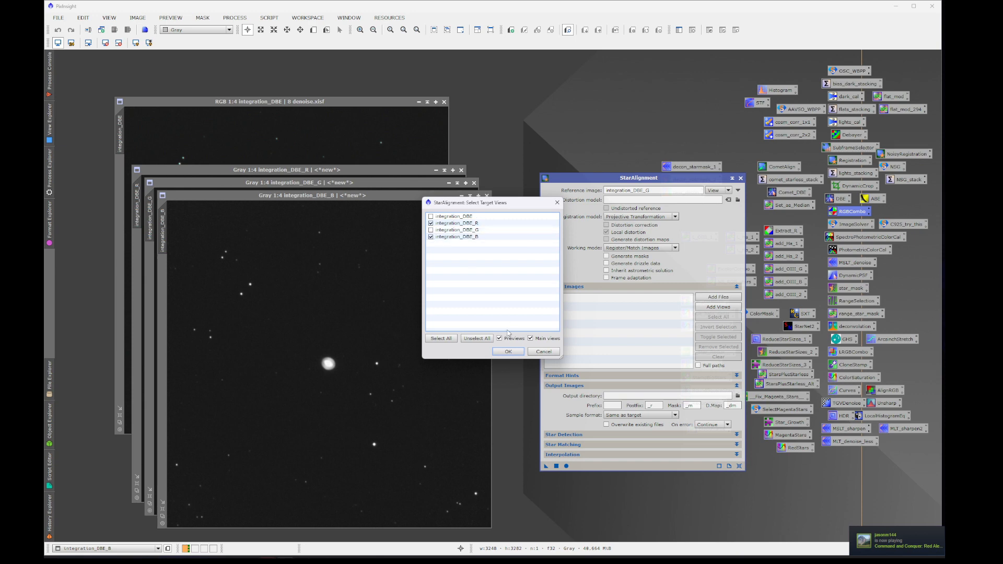
{"action": "left_click", "coordinate": [509, 351]}
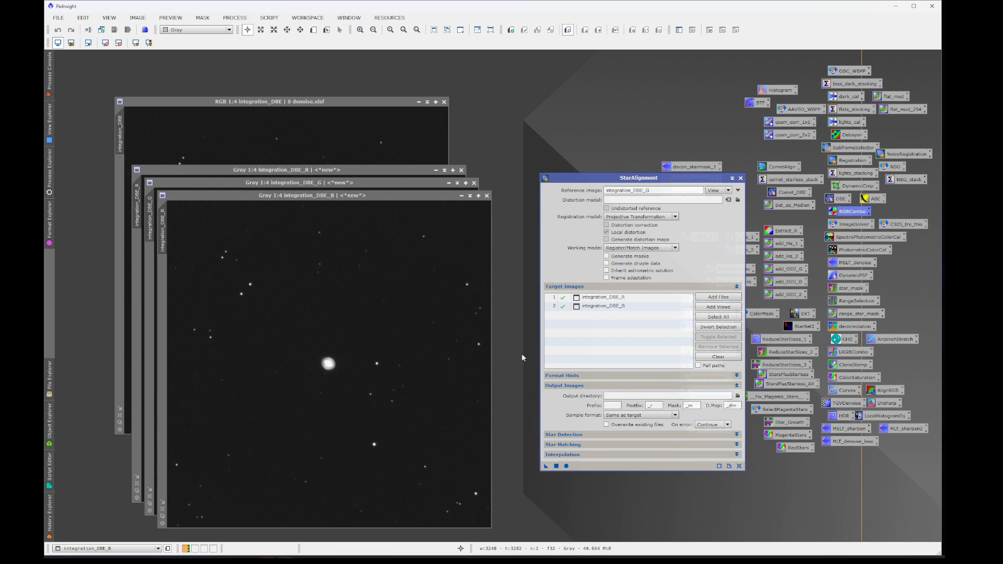
{"action": "mouse_move", "coordinate": [572, 472]}
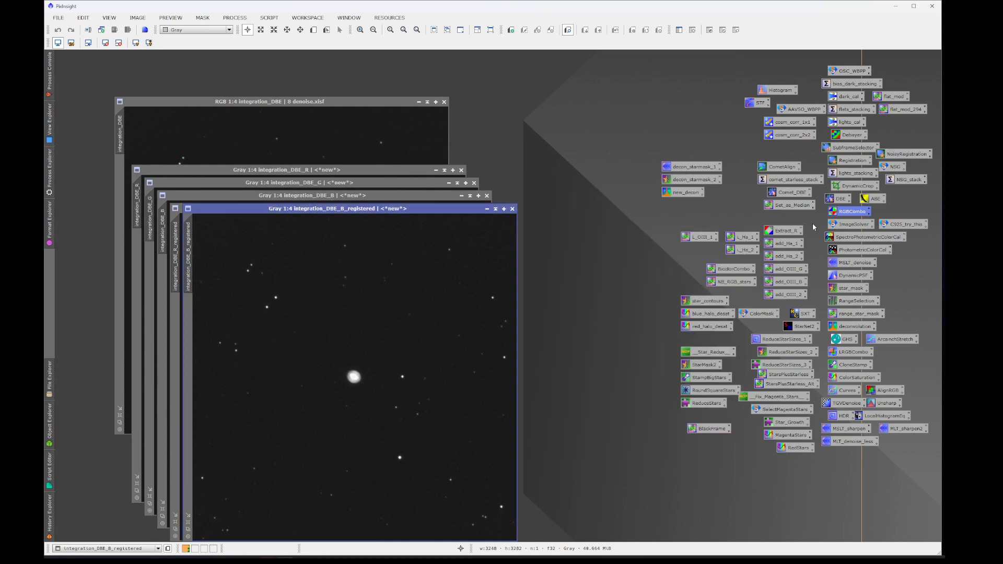
{"action": "mouse_move", "coordinate": [858, 248]}
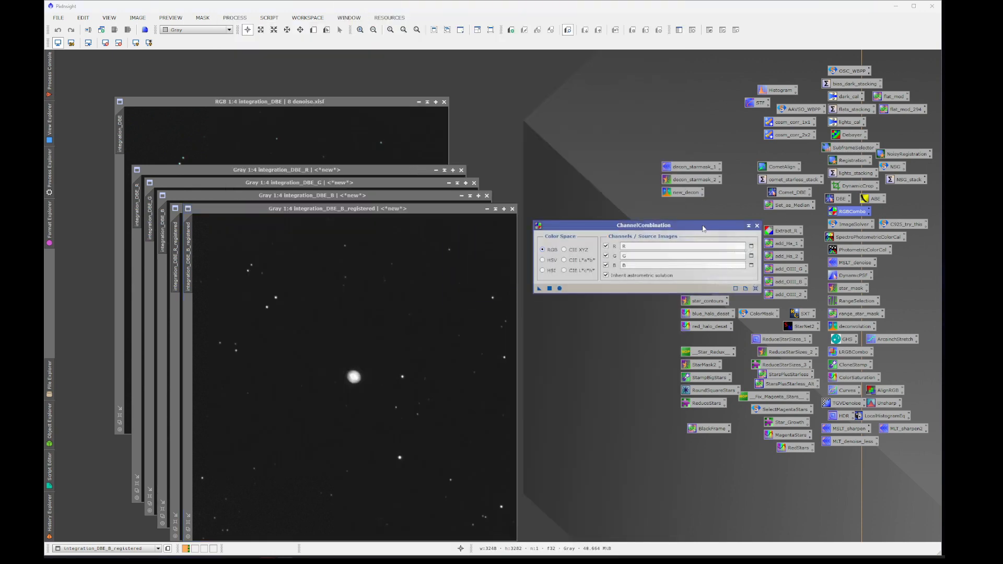
{"action": "mouse_move", "coordinate": [323, 226]}
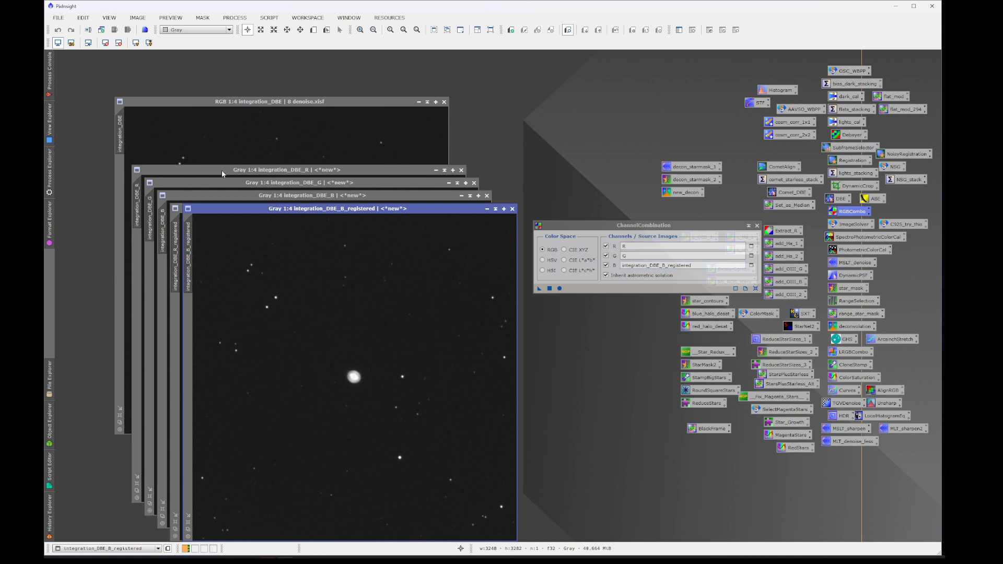
- Assign integration_DBE_G as the green source in ChannelCombination
{"action": "left_click", "coordinate": [289, 170]}
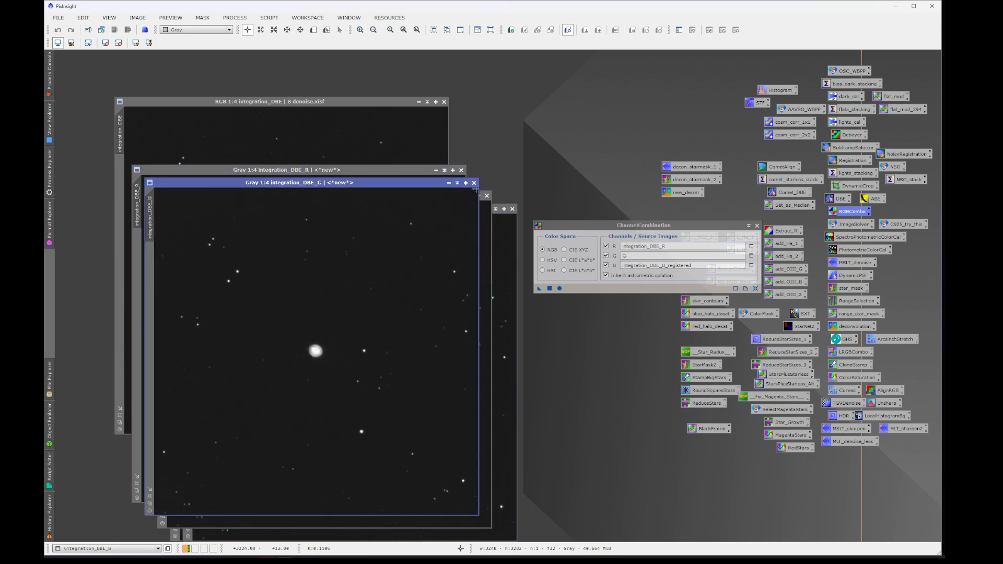
{"action": "left_click", "coordinate": [681, 255]}
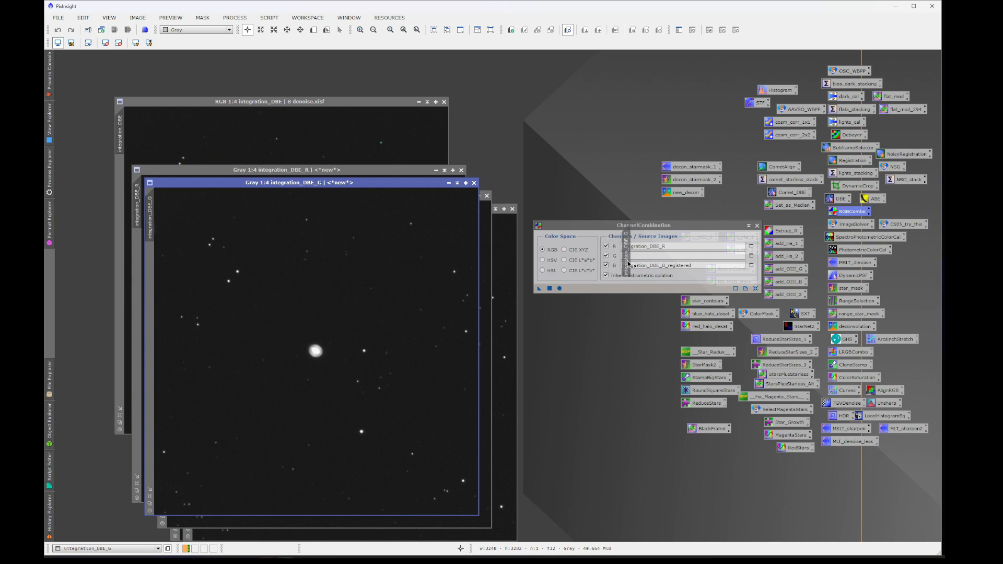
{"action": "left_click", "coordinate": [751, 256]}
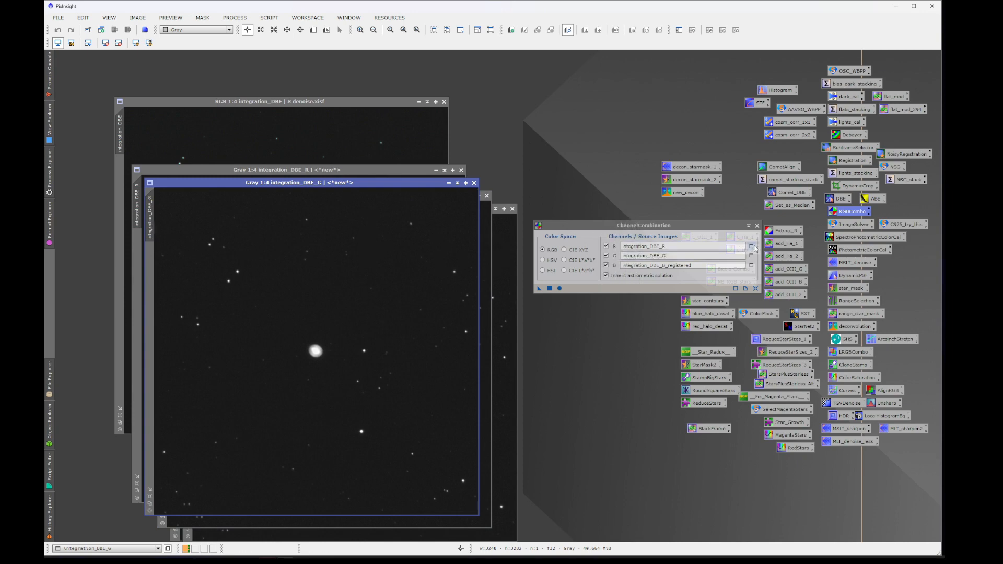
- Choose the registered red channel image as the red source
{"action": "left_click", "coordinate": [751, 247]}
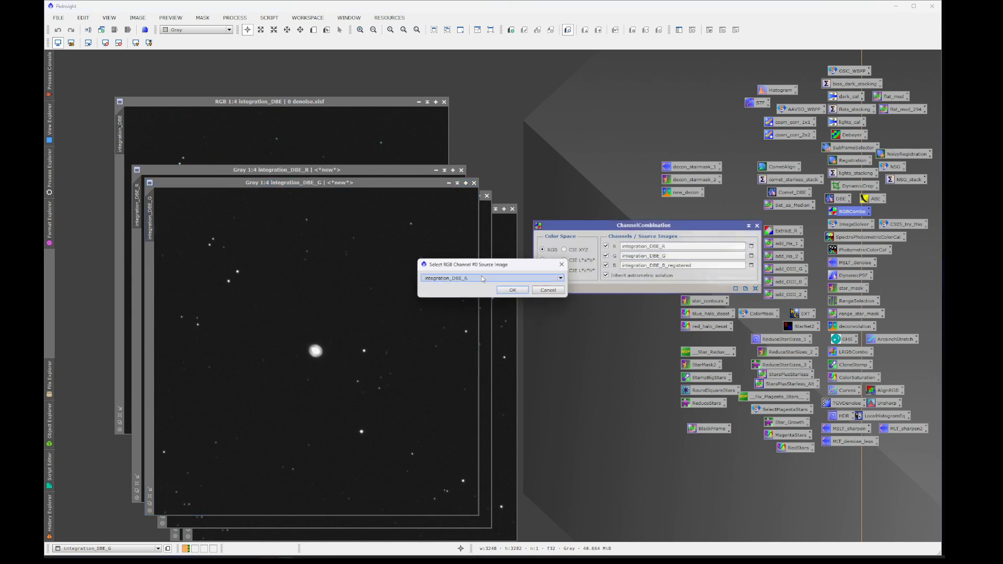
{"action": "left_click", "coordinate": [559, 278]}
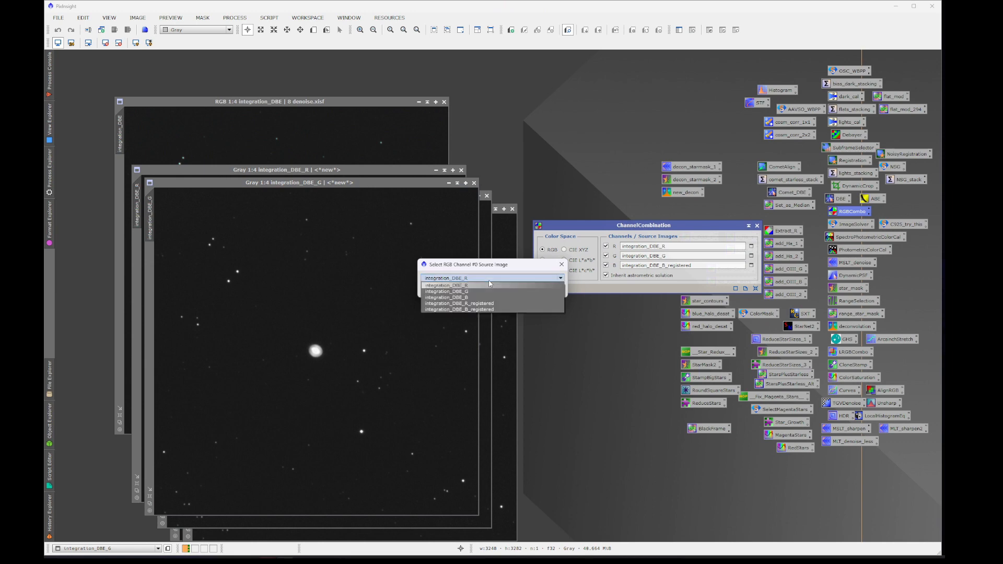
{"action": "left_click", "coordinate": [448, 278]}
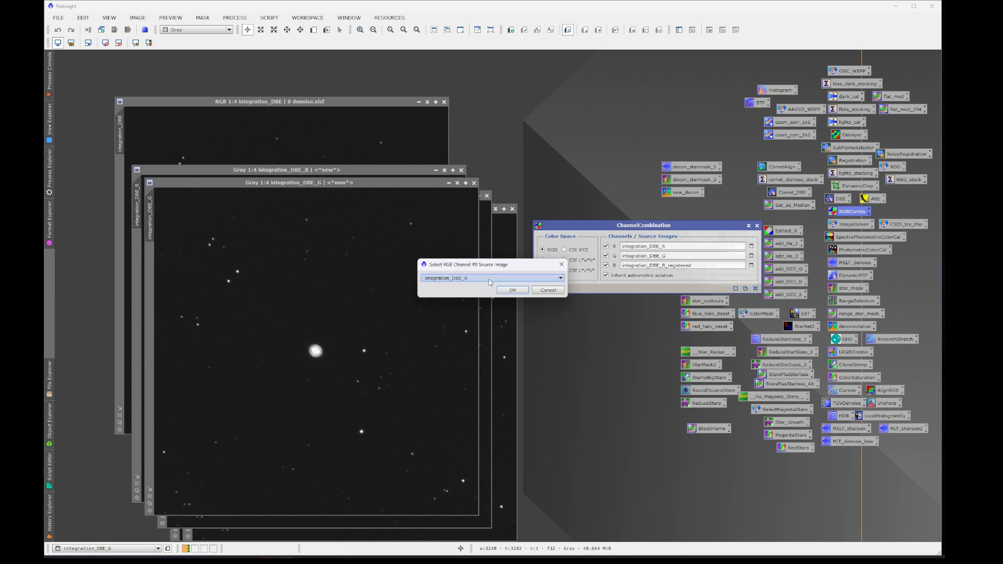